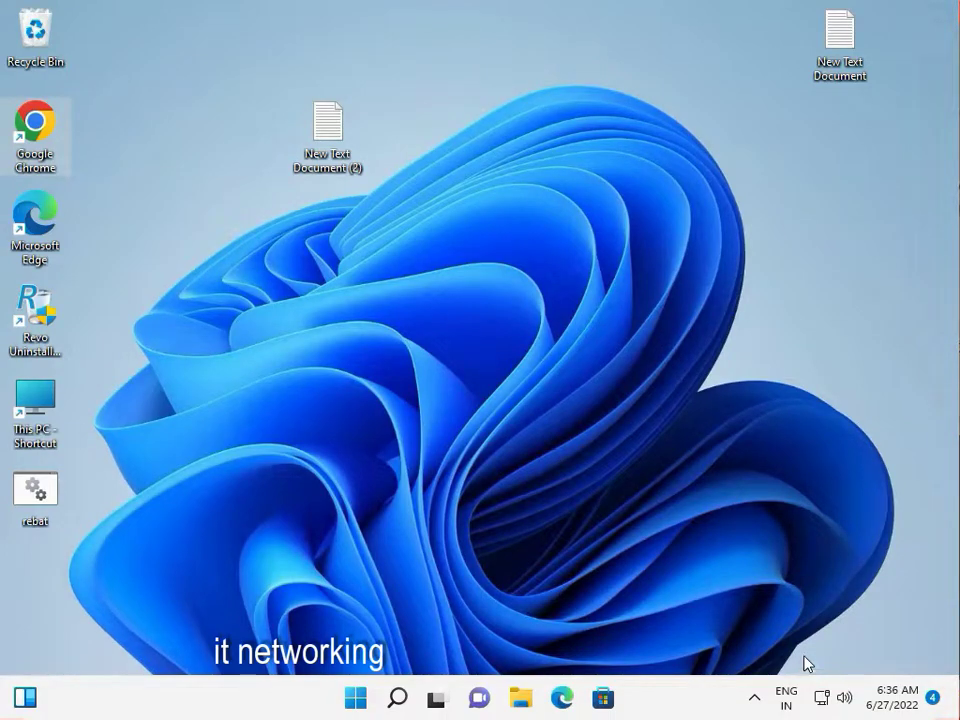
pyautogui.moveTo(175, 688)
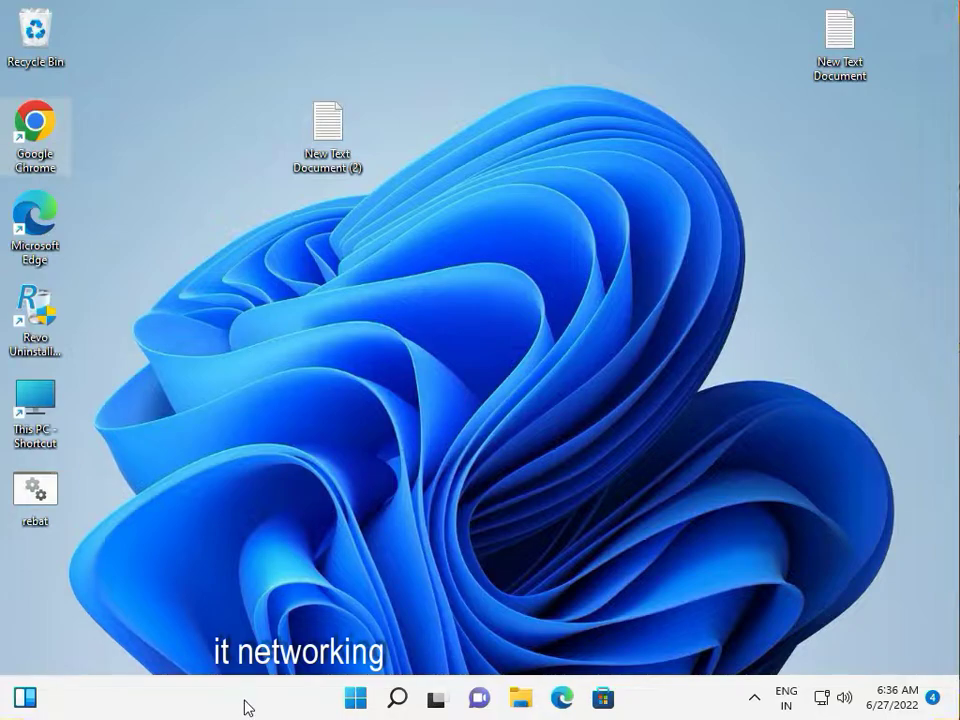
pyautogui.moveTo(150, 695)
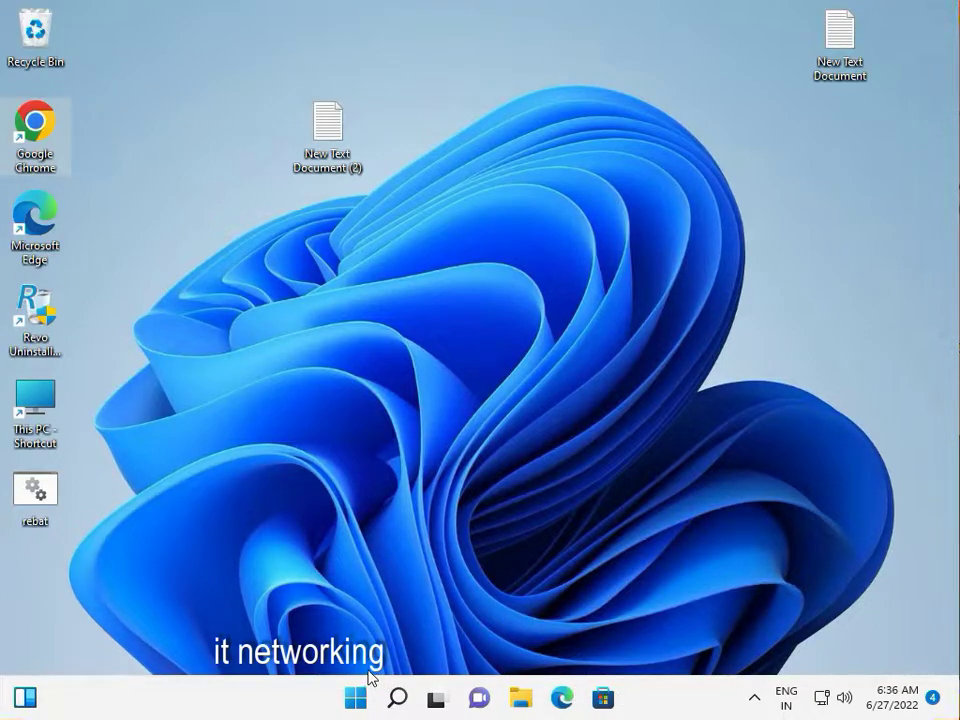
pyautogui.moveTo(347, 668)
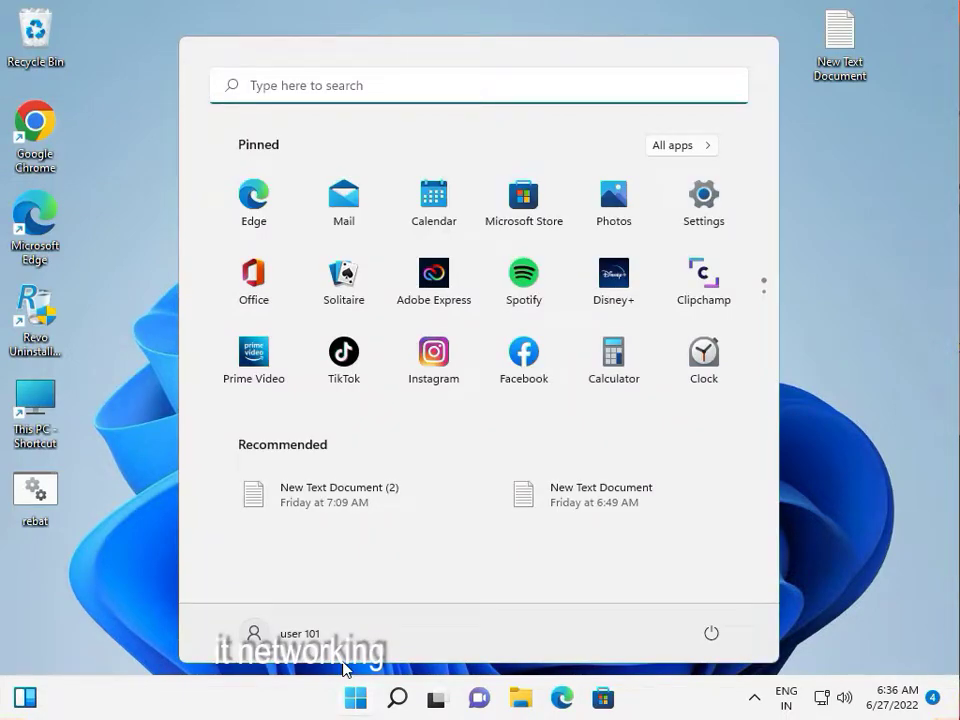
# - Search the Start menu for 'regedit' and launch Registry Editor
pyautogui.write('re')
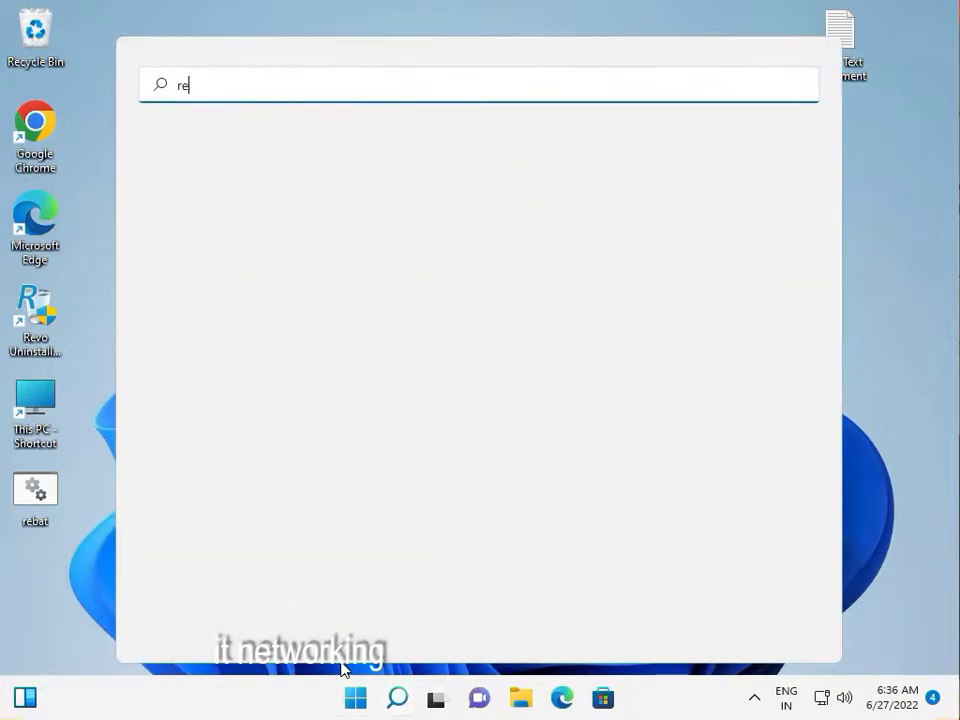
pyautogui.write('ge')
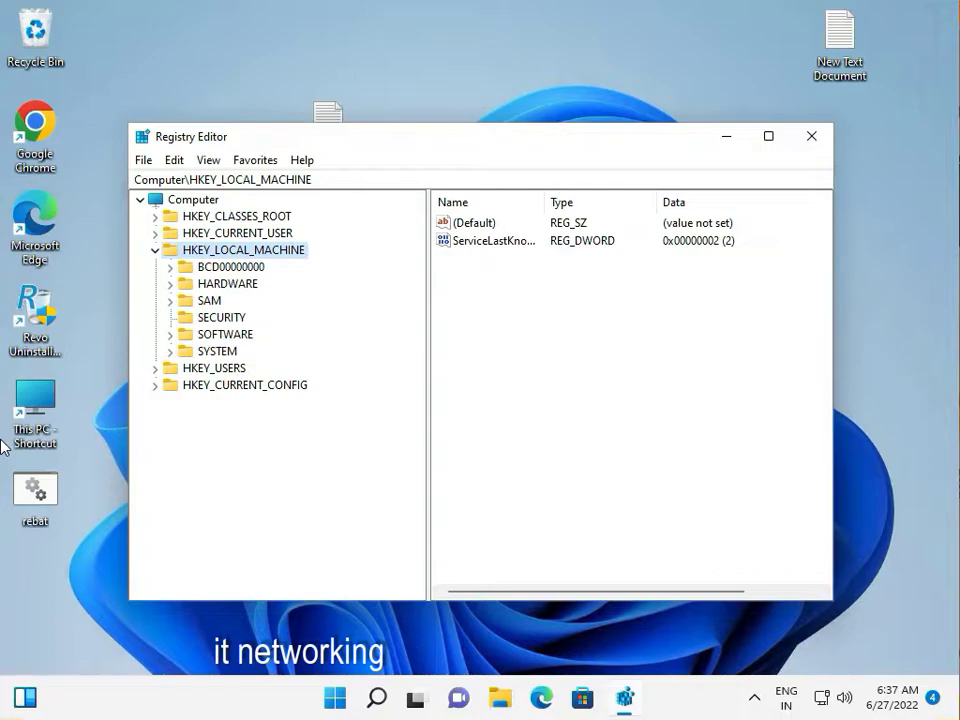
# - Collapse HKEY_LOCAL_MACHINE and expand HKEY_CURRENT_USER > Software > Microsoft
pyautogui.click(157, 249)
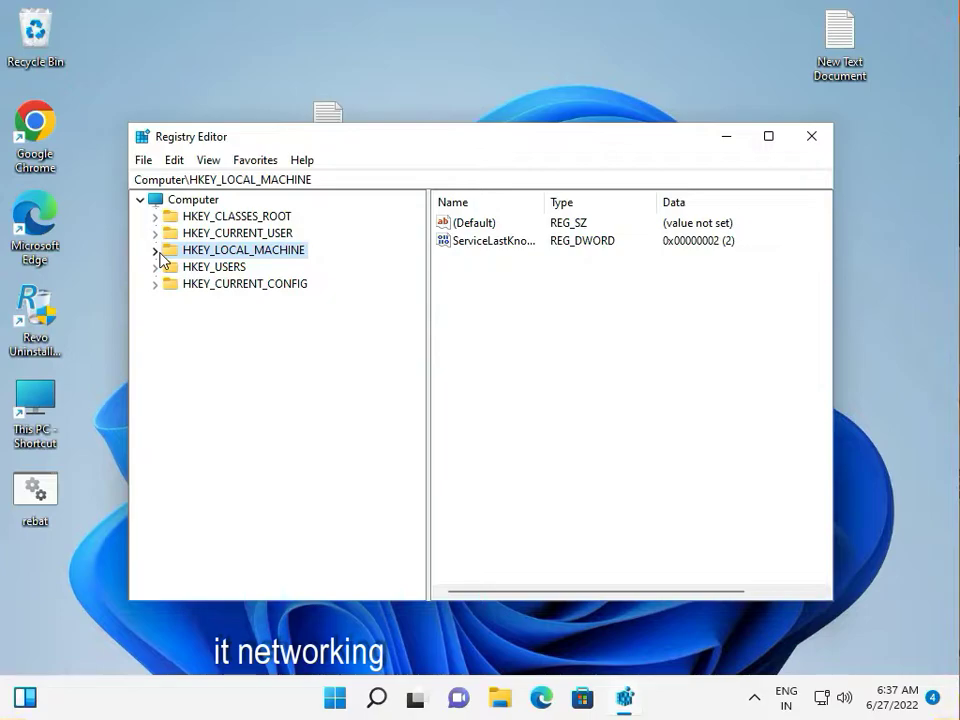
pyautogui.moveTo(163, 268)
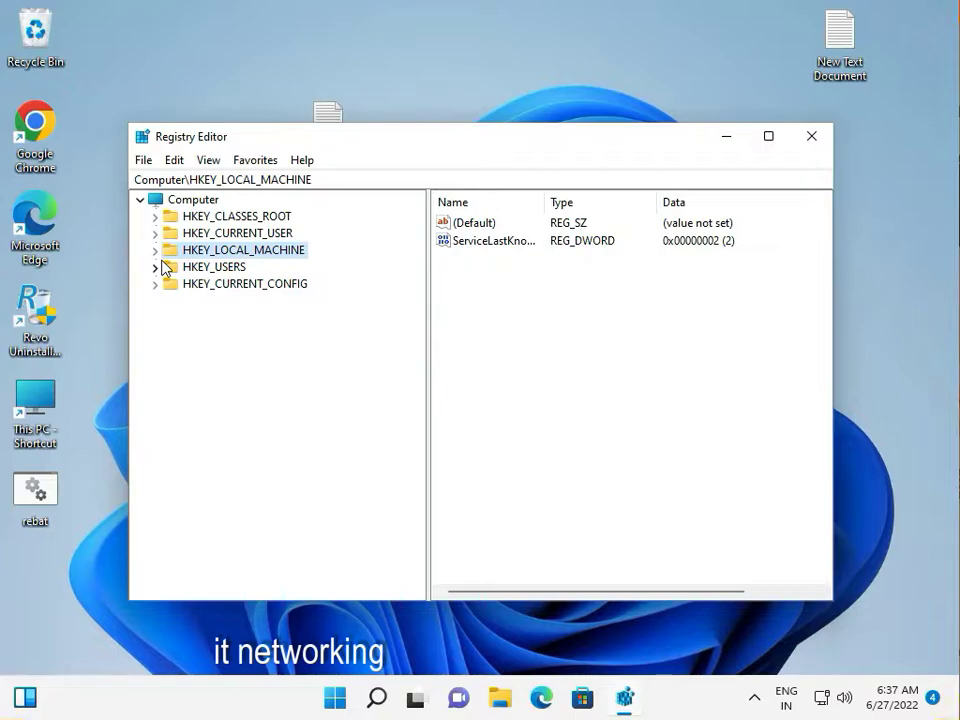
pyautogui.moveTo(4, 397)
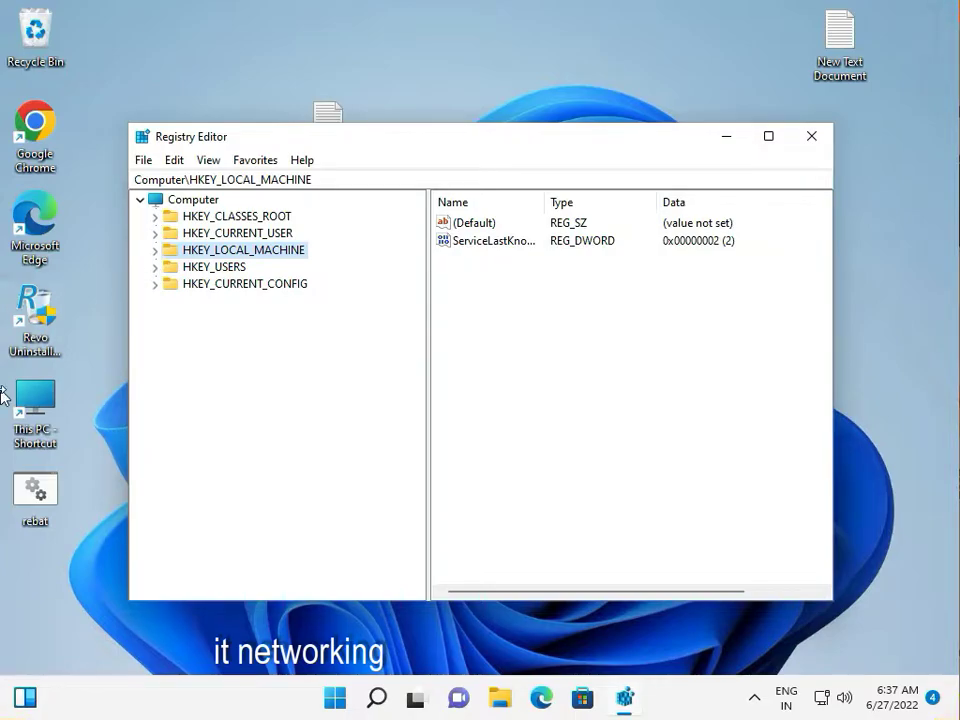
pyautogui.moveTo(198, 352)
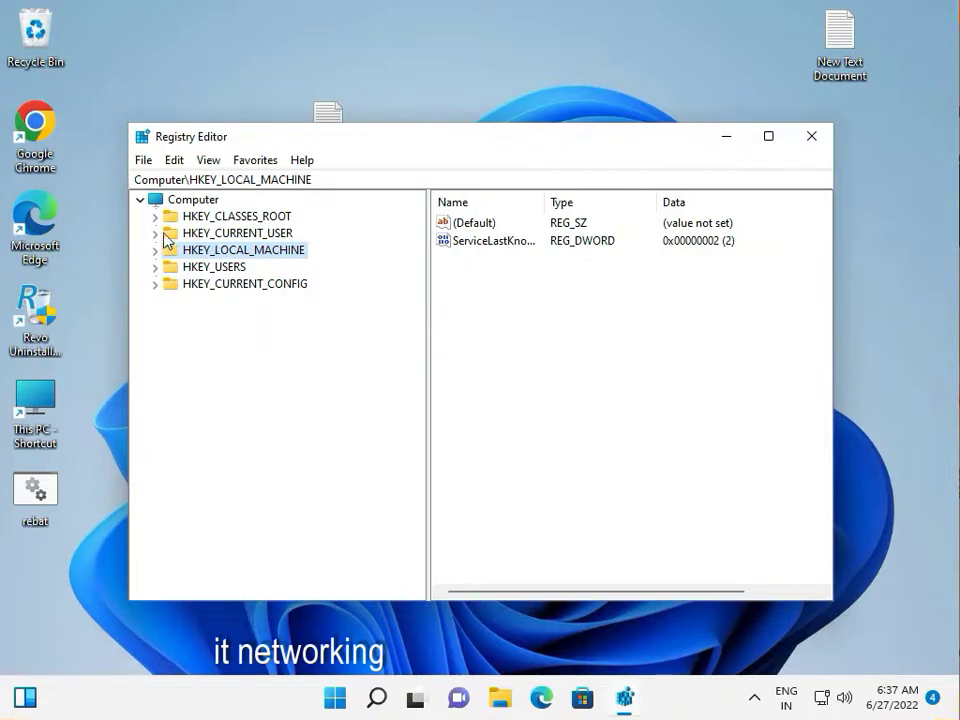
pyautogui.click(156, 232)
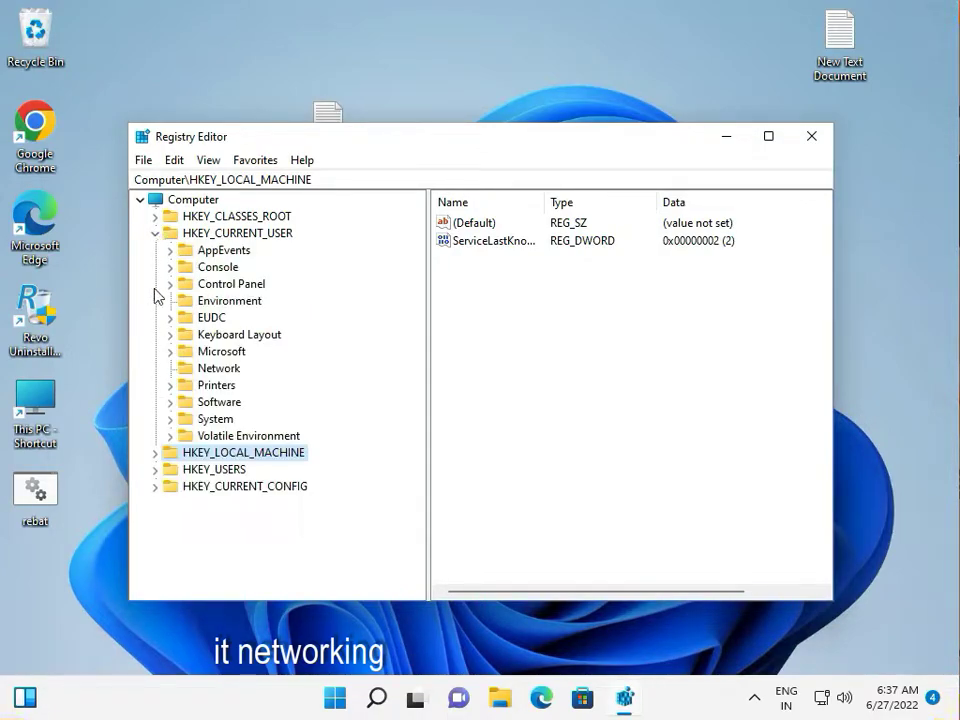
pyautogui.click(170, 401)
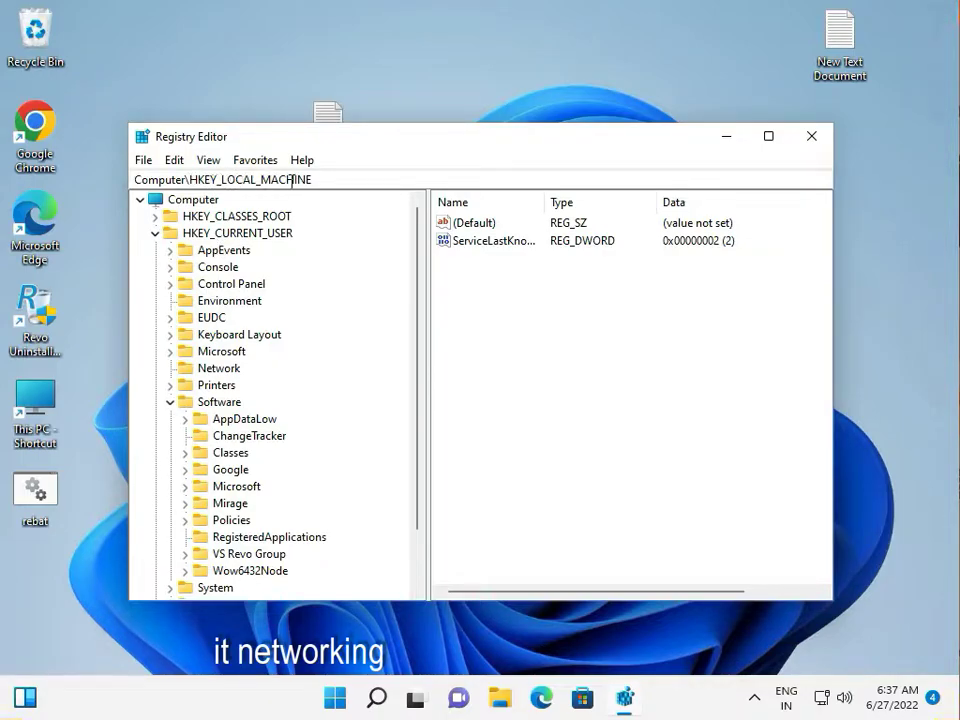
pyautogui.click(315, 179)
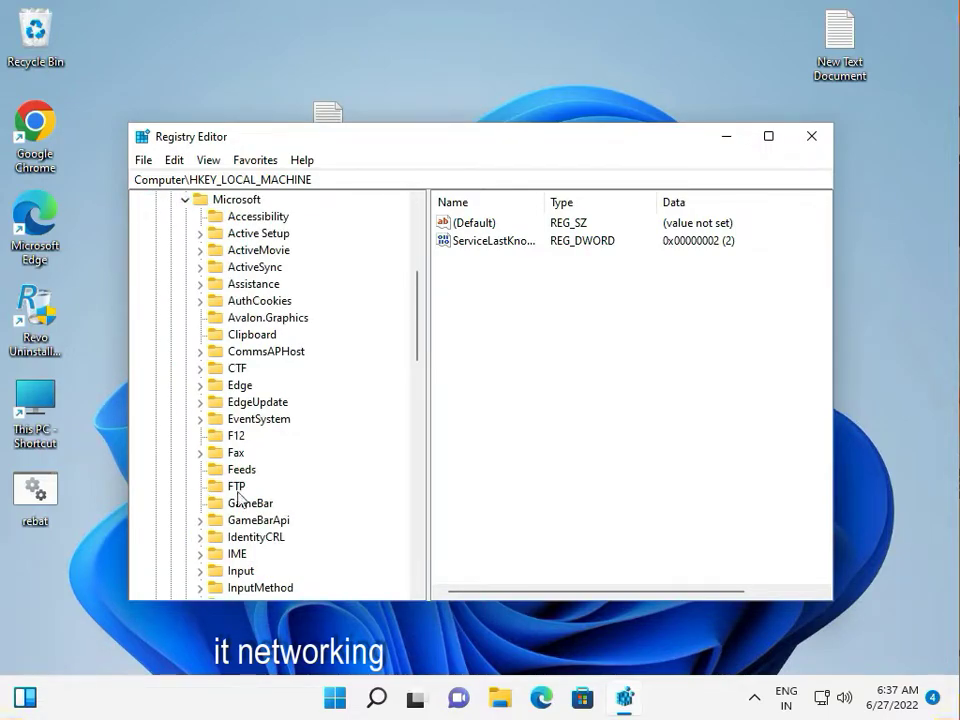
# - Navigate through Windows > CurrentVersion > Explorer and select the Advanced key to show its values
pyautogui.scroll(-3)
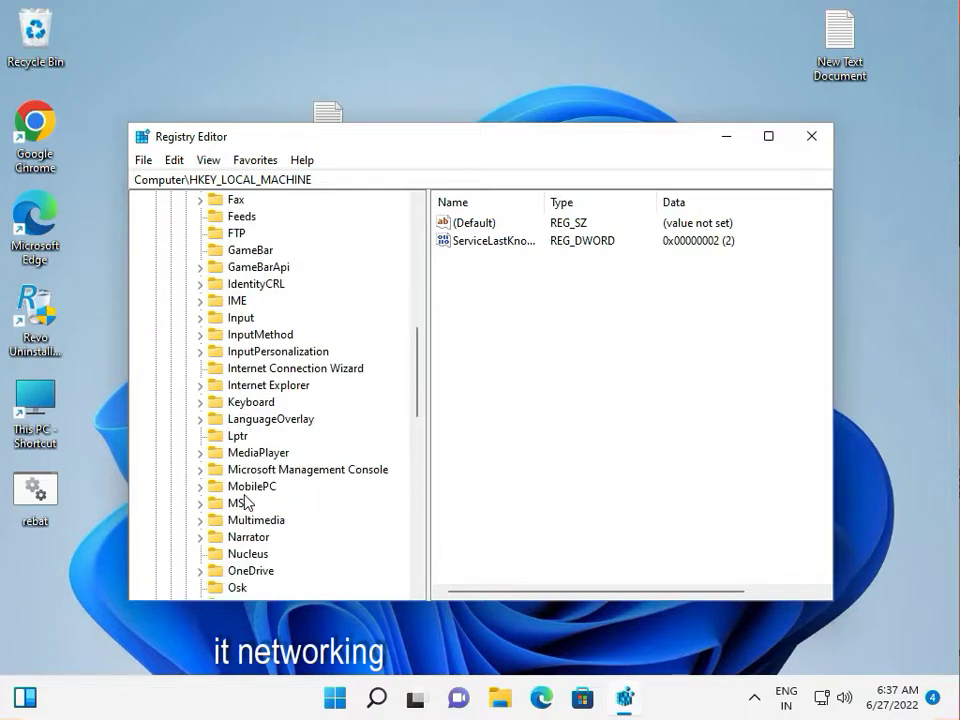
pyautogui.scroll(-3)
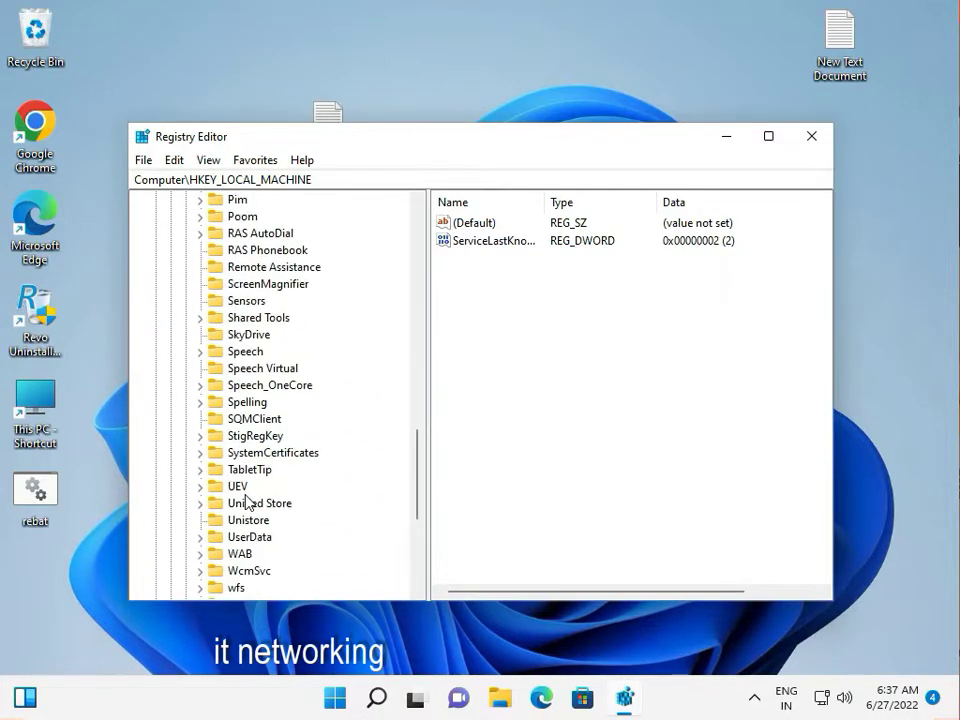
pyautogui.scroll(-3)
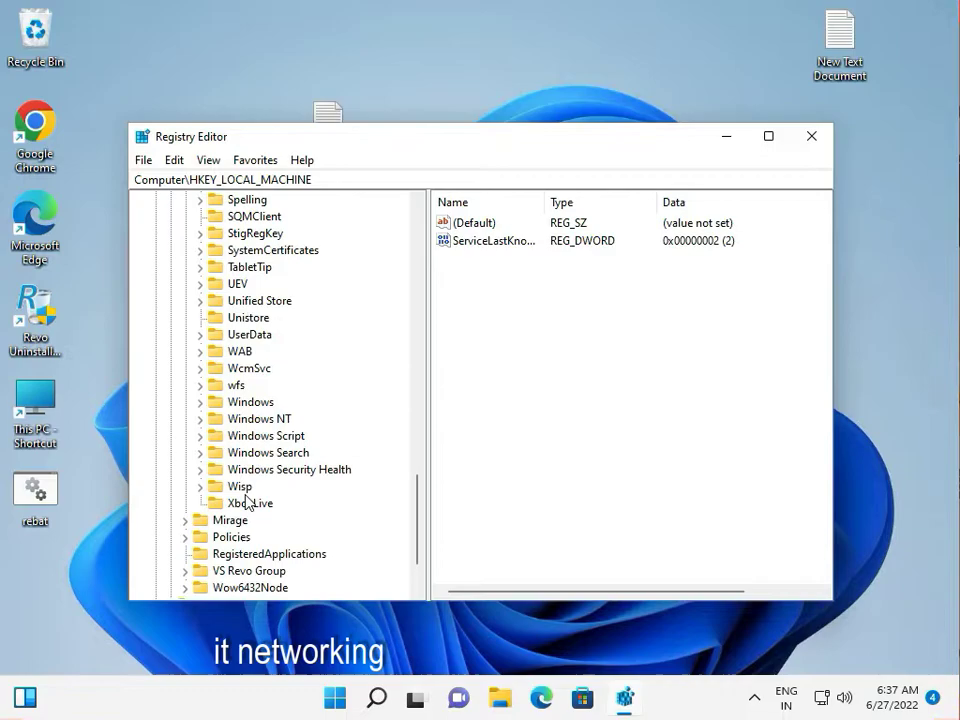
pyautogui.click(201, 402)
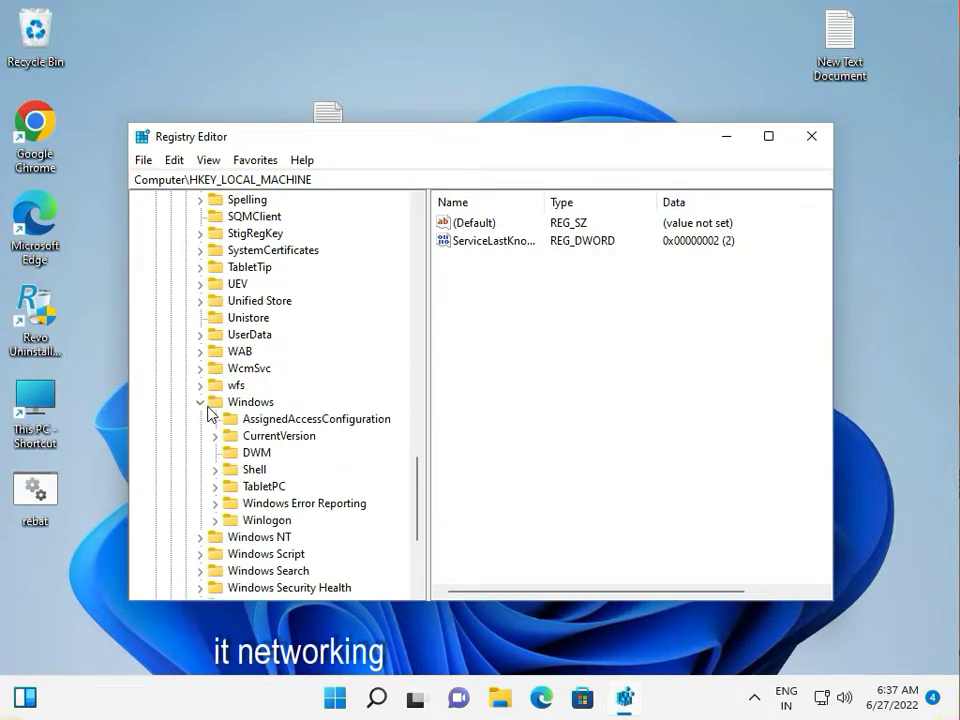
pyautogui.click(215, 435)
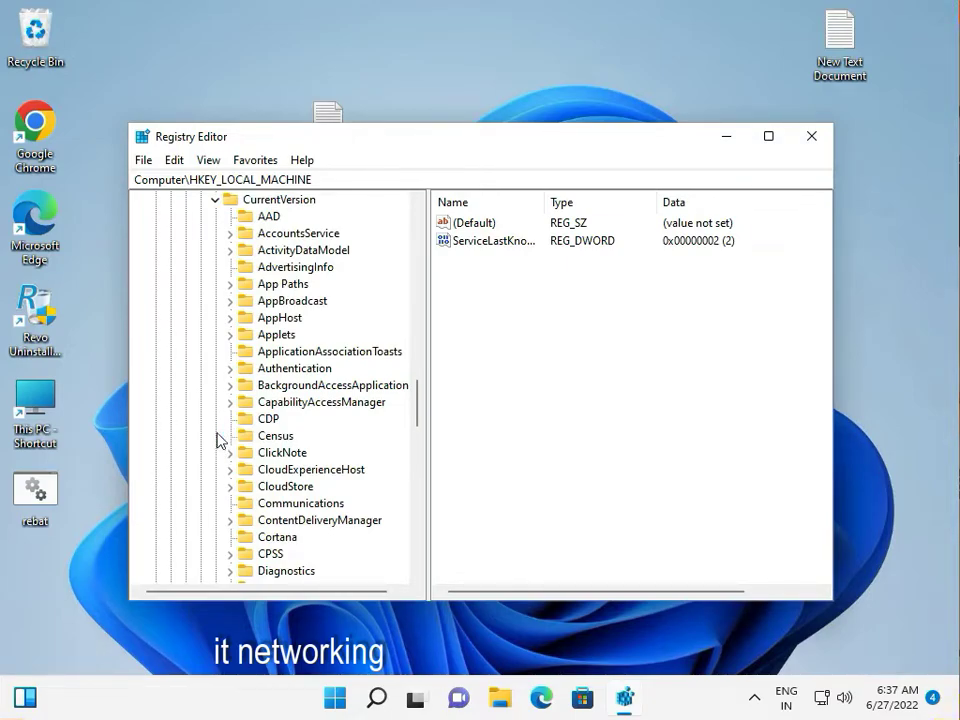
pyautogui.scroll(-3)
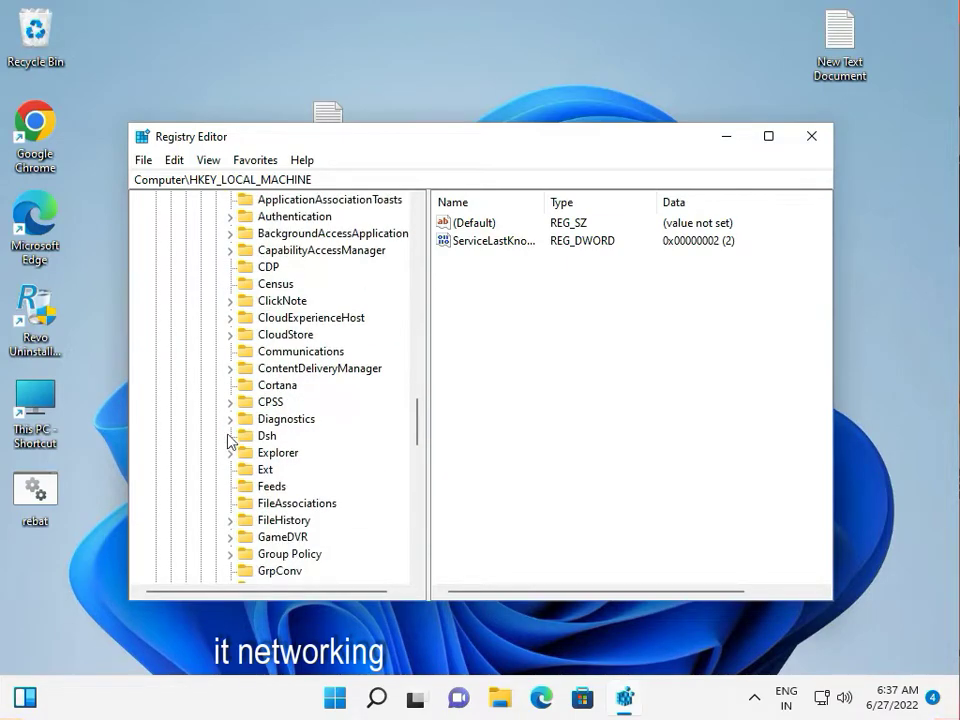
pyautogui.moveTo(248, 507)
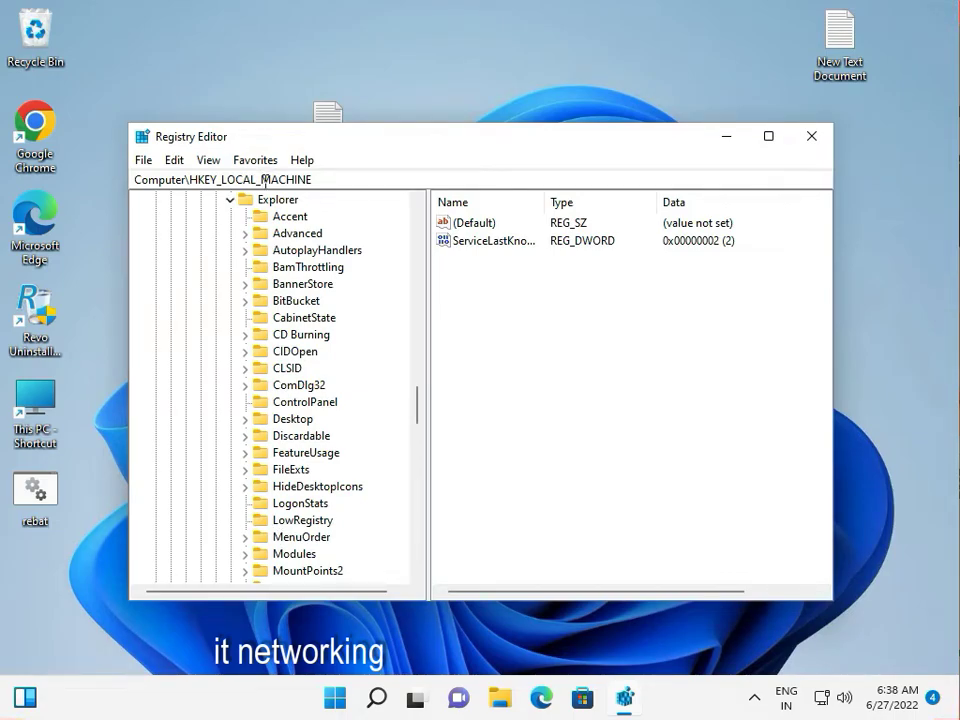
pyautogui.click(247, 233)
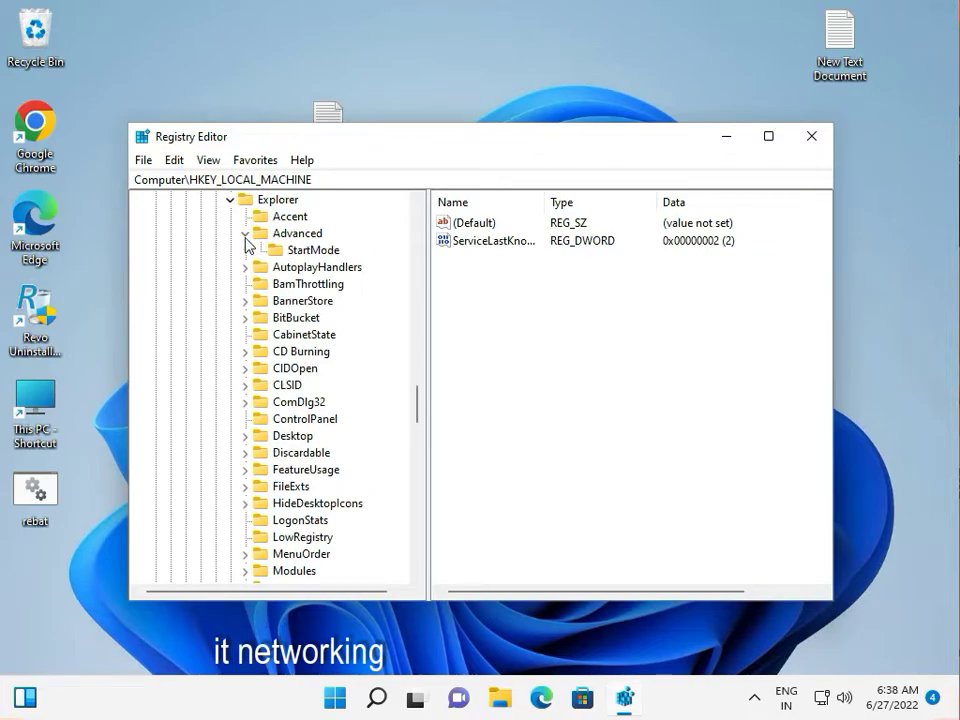
pyautogui.click(297, 232)
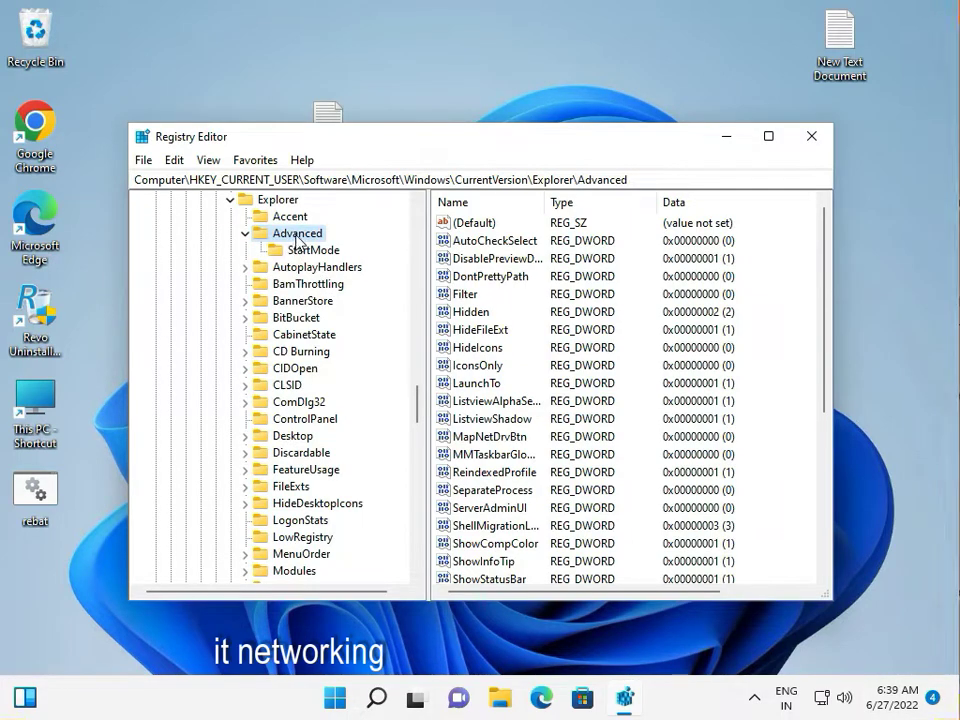
# - Create a DWORD (32-bit) value under Advanced and name it TaskbarSi
pyautogui.rightClick(297, 233)
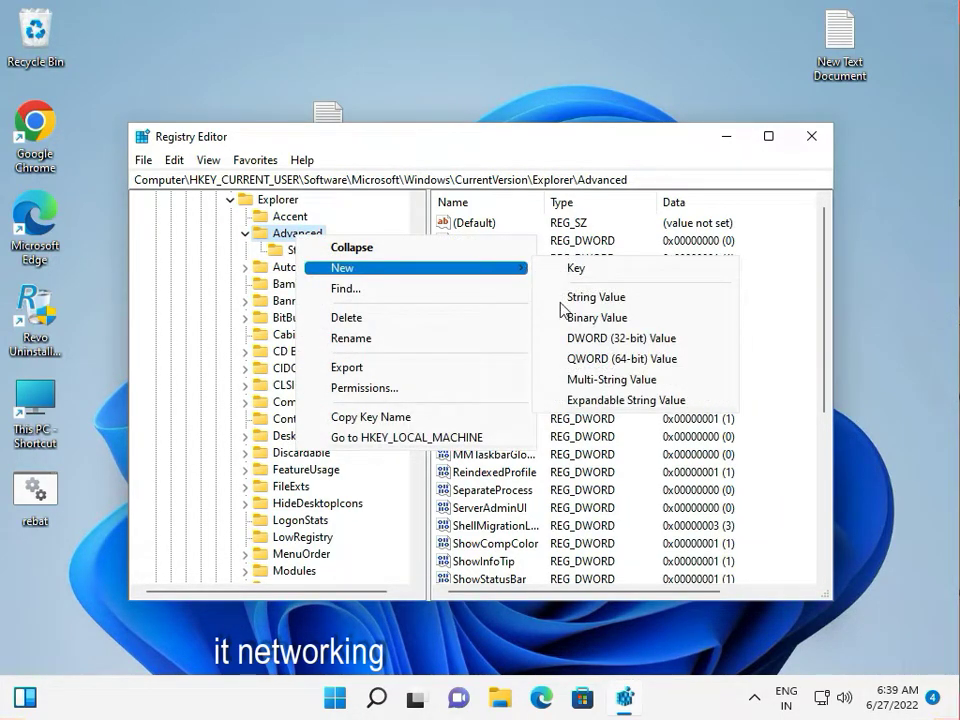
pyautogui.moveTo(593, 338)
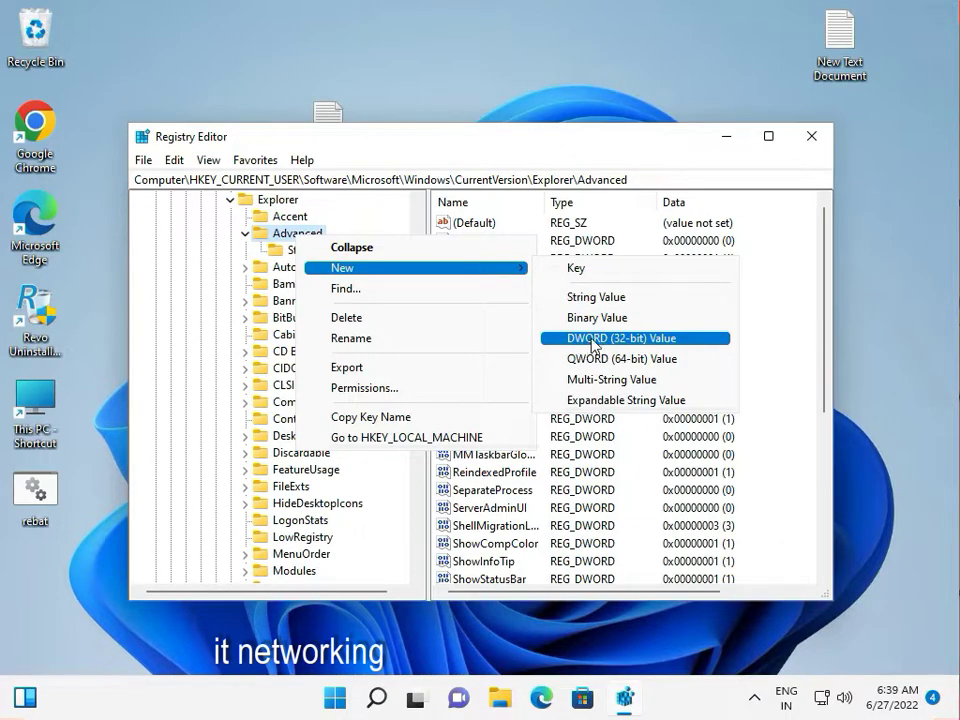
pyautogui.click(622, 337)
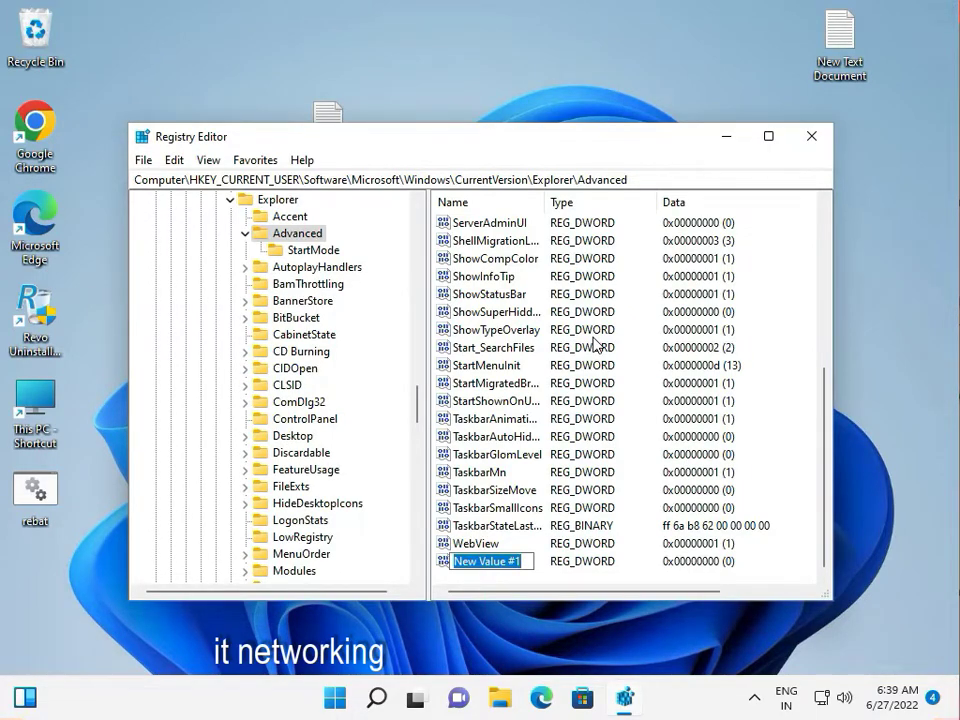
pyautogui.write('task')
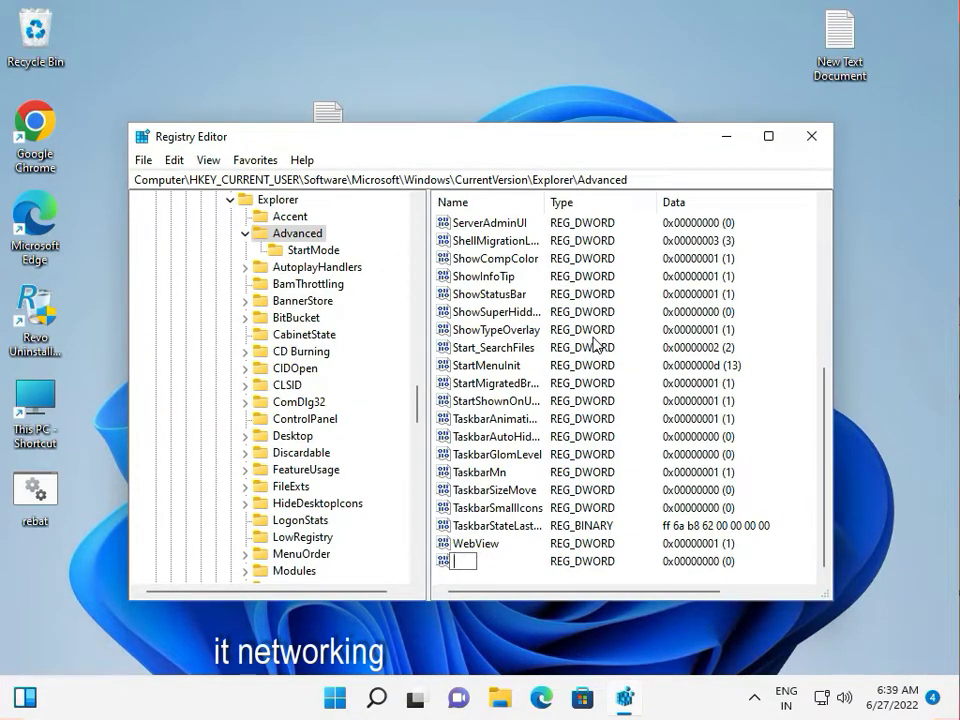
pyautogui.write('Taskb')
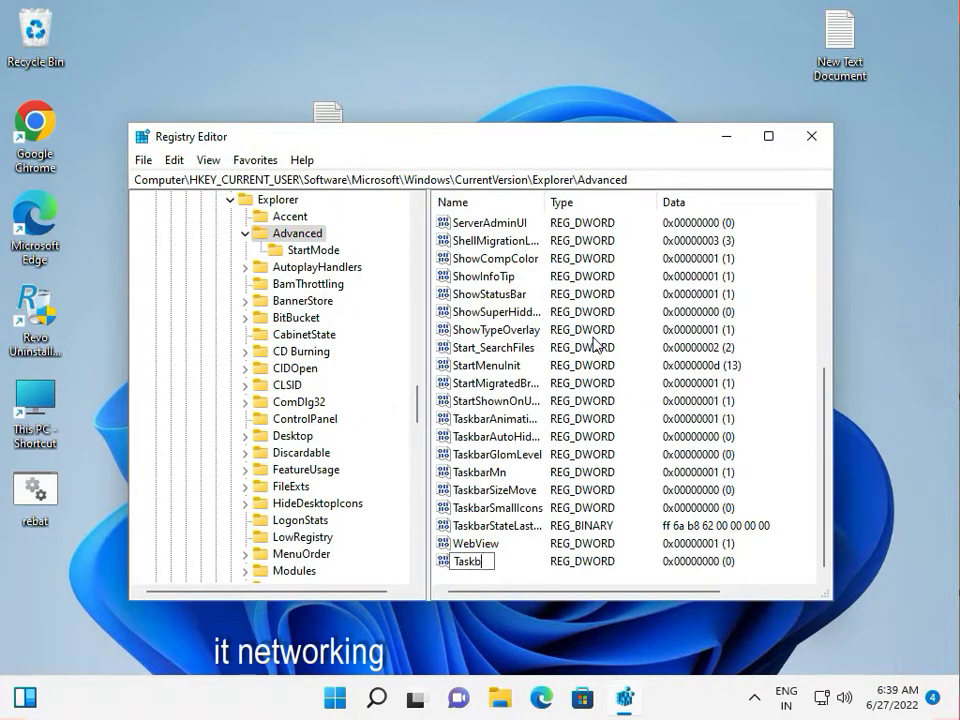
pyautogui.write('ar')
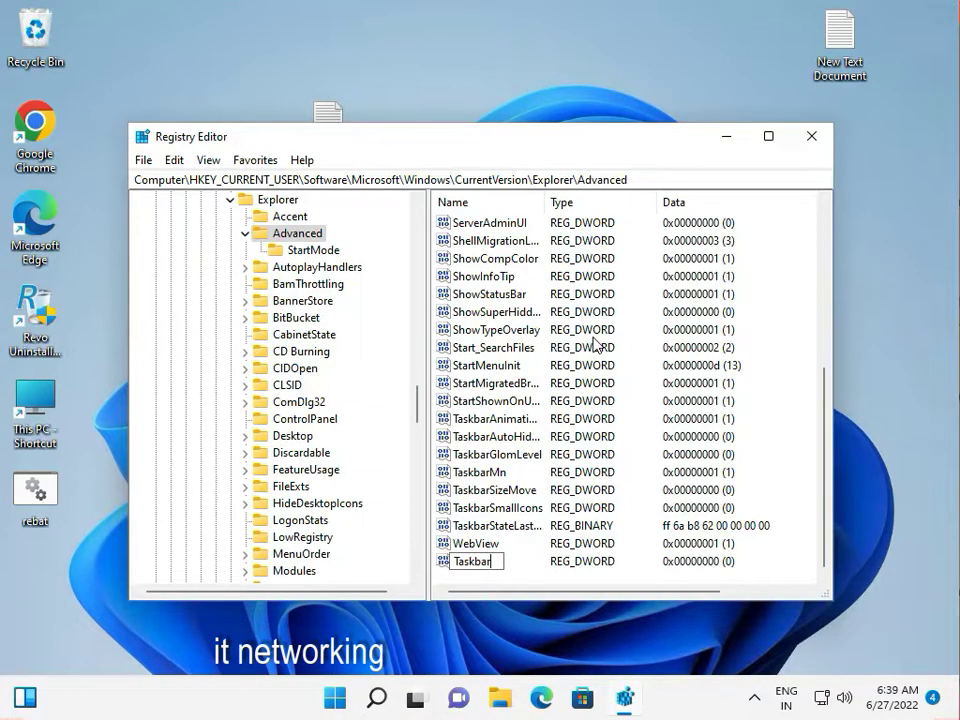
pyautogui.write('Si')
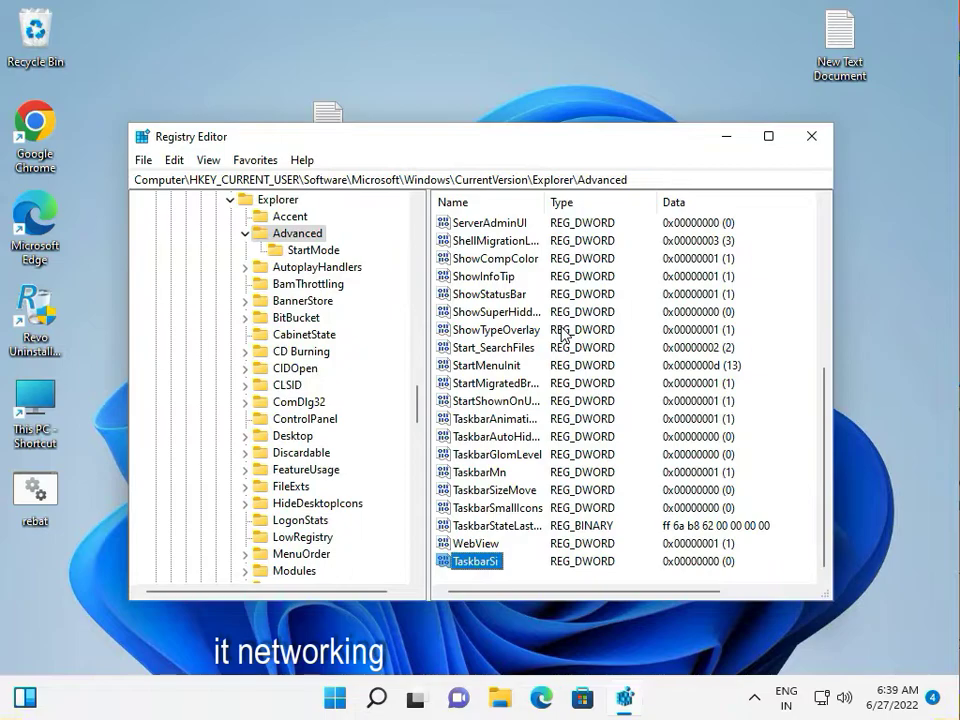
pyautogui.moveTo(62, 499)
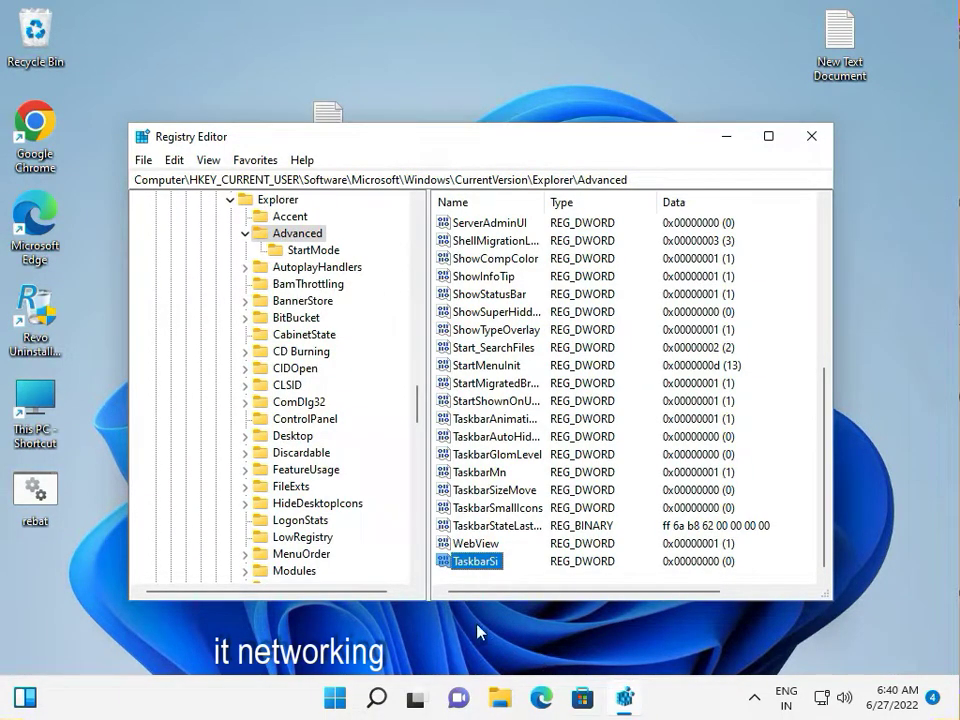
# - Open TaskbarSi's Edit DWORD dialog and enter 2 as the value data
pyautogui.doubleClick(473, 560)
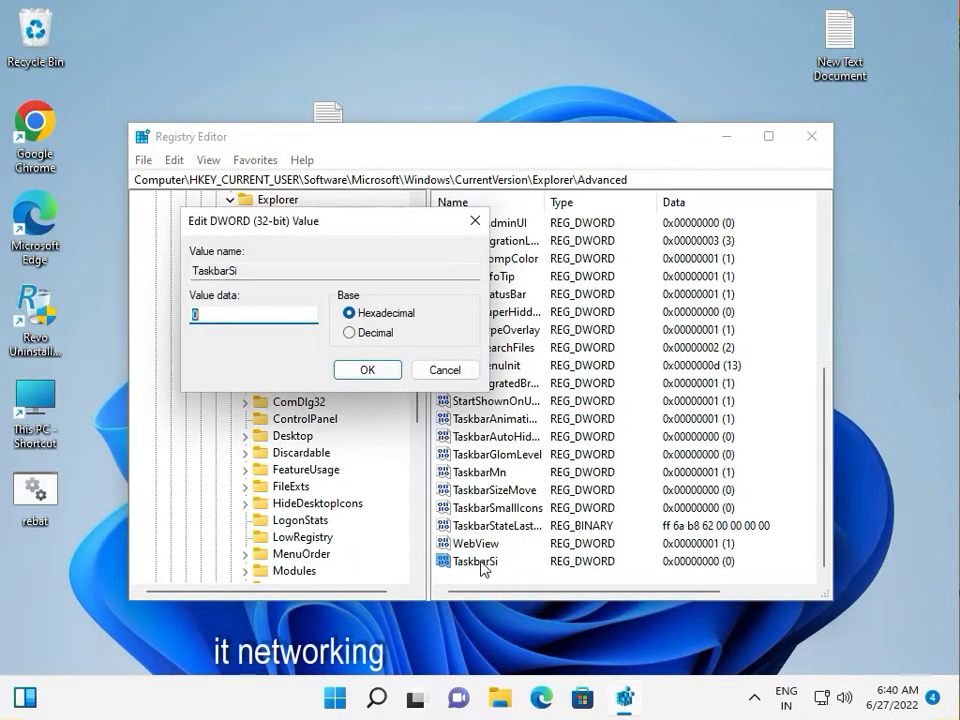
pyautogui.moveTo(234, 341)
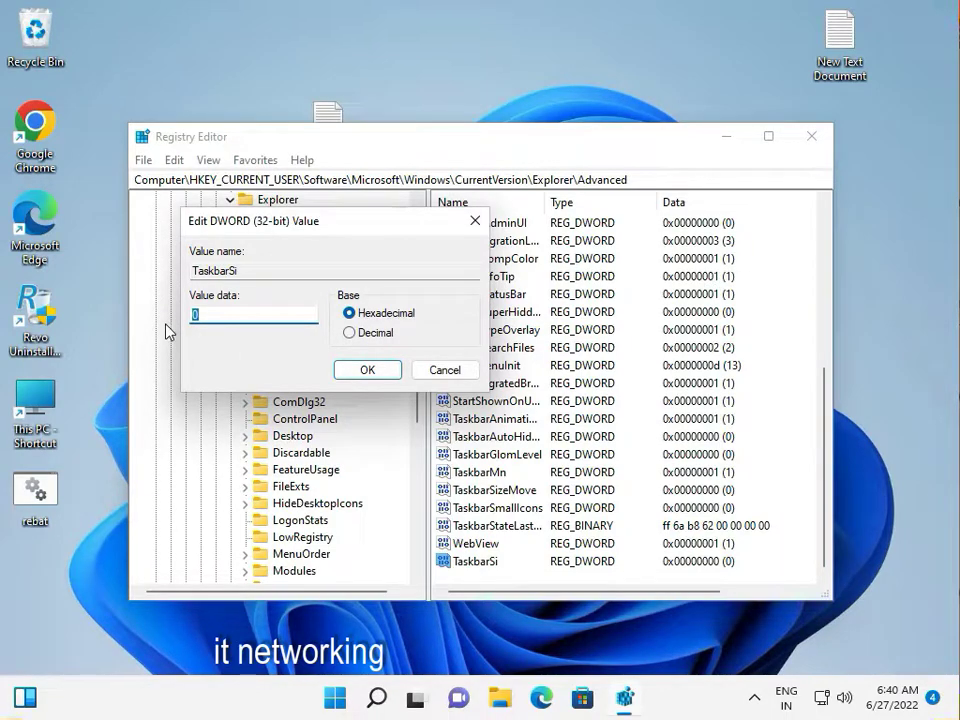
pyautogui.write('2')
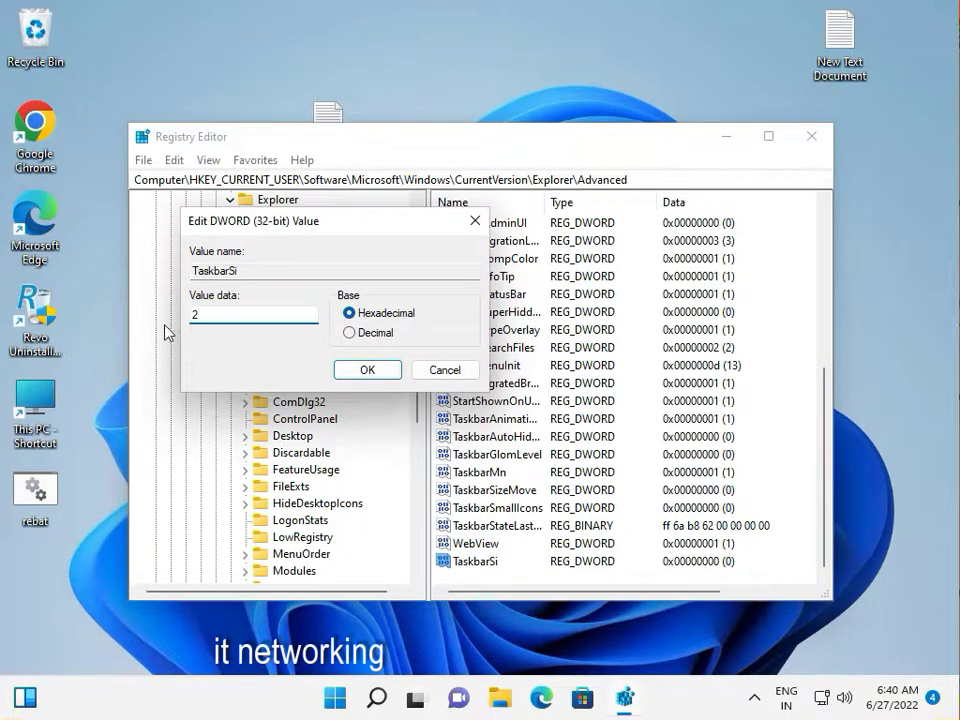